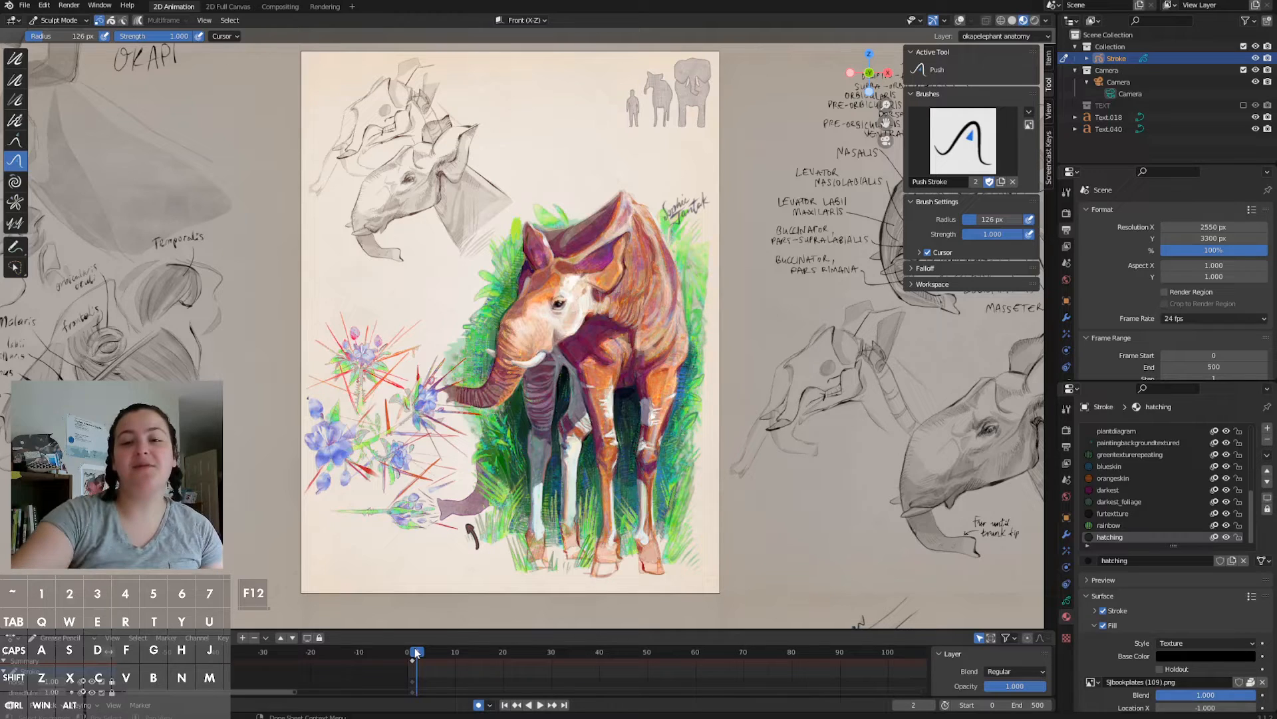
Step: Select the Thickness sculpt tool for the okapi's strokes
{"action": "left_click", "coordinate": [13, 80]}
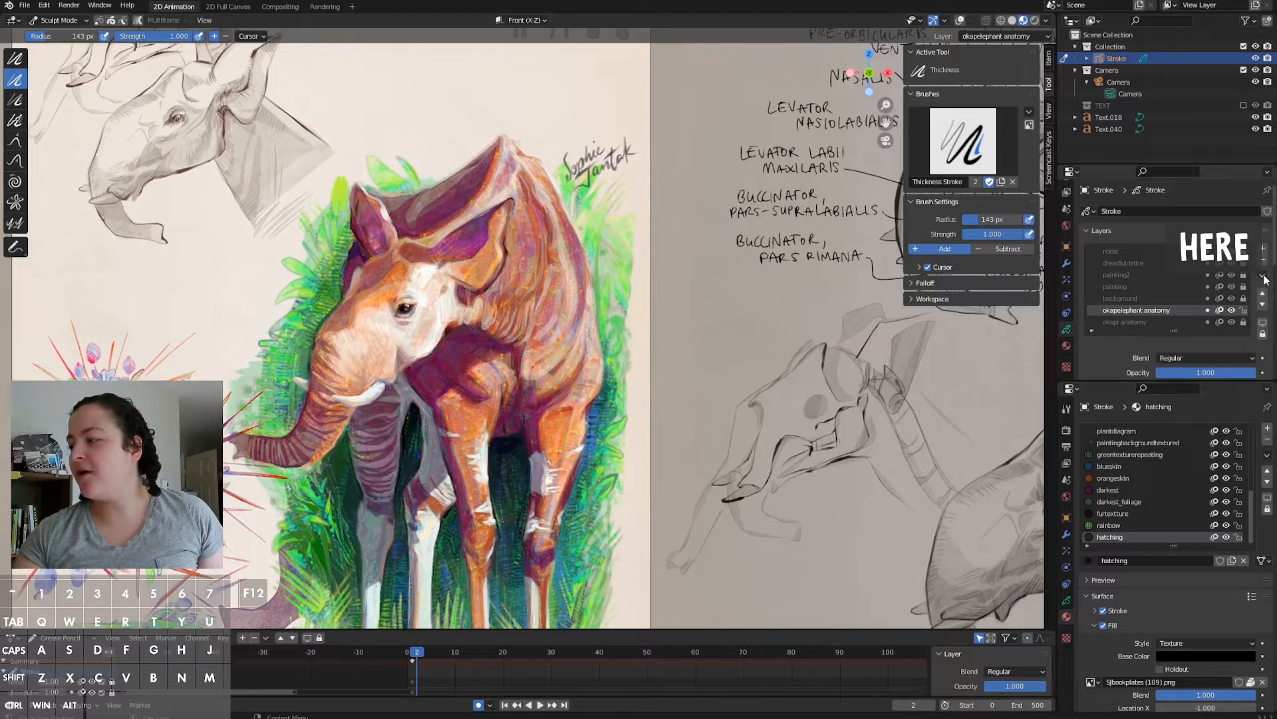
Step: Brush over the okapi's body strokes with the ~30 px Thickness brush to thin them
{"action": "left_click", "coordinate": [1261, 274]}
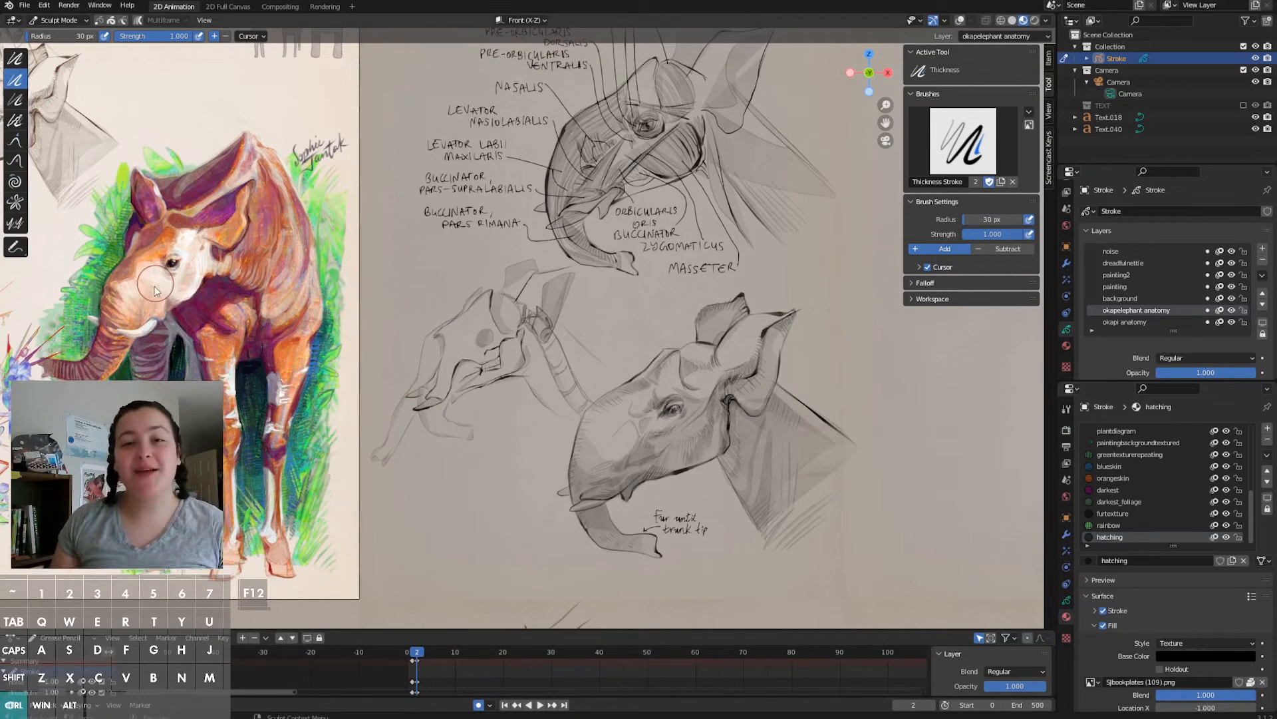
{"action": "mouse_move", "coordinate": [165, 231]}
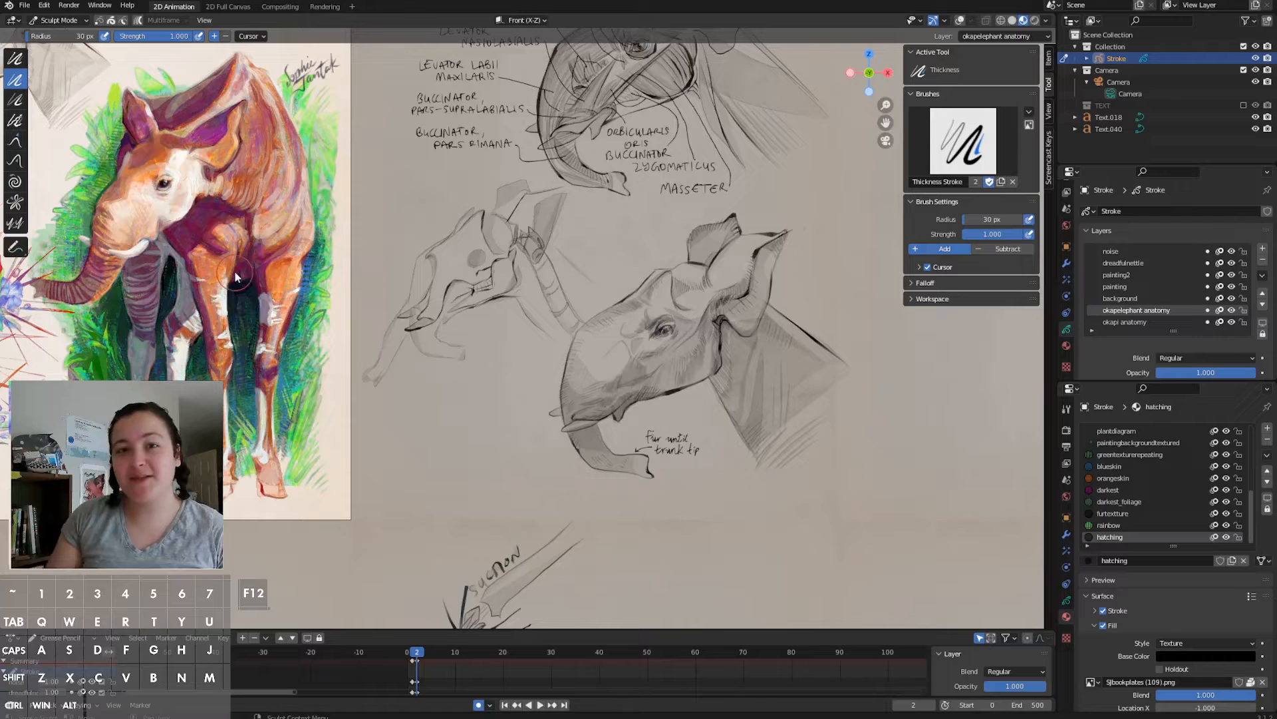
{"action": "mouse_move", "coordinate": [324, 258]}
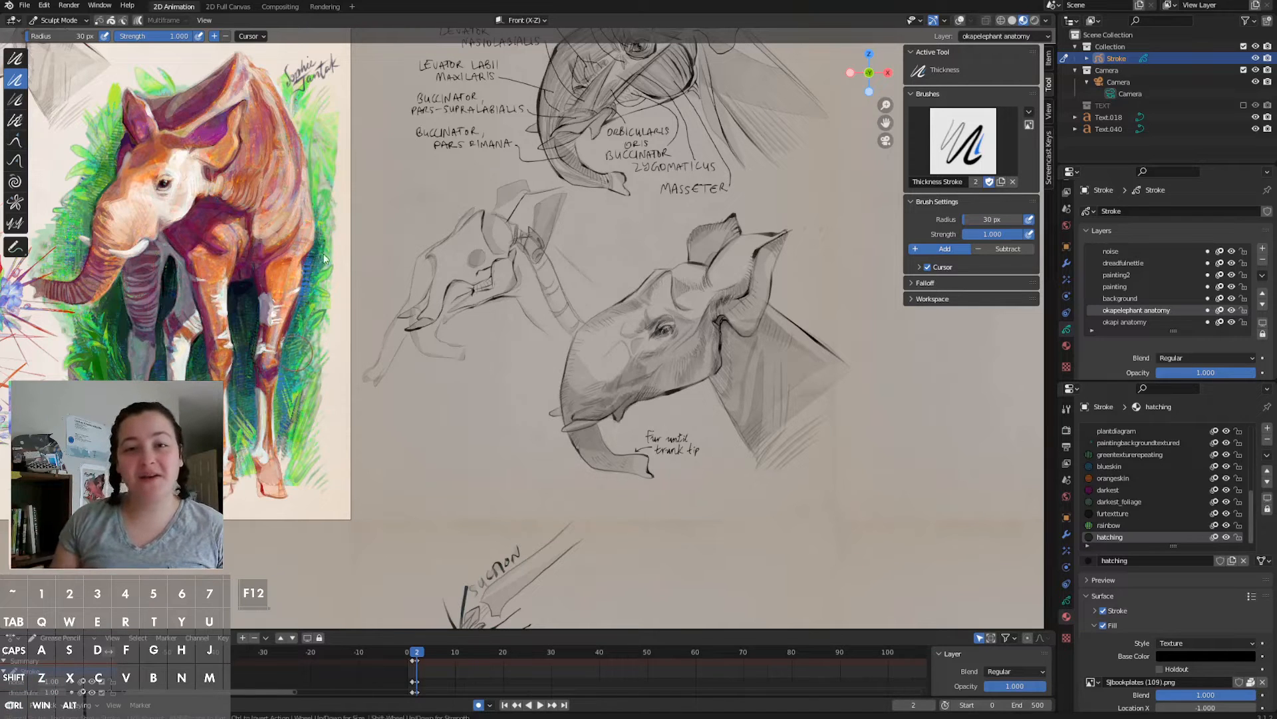
{"action": "mouse_move", "coordinate": [160, 233]}
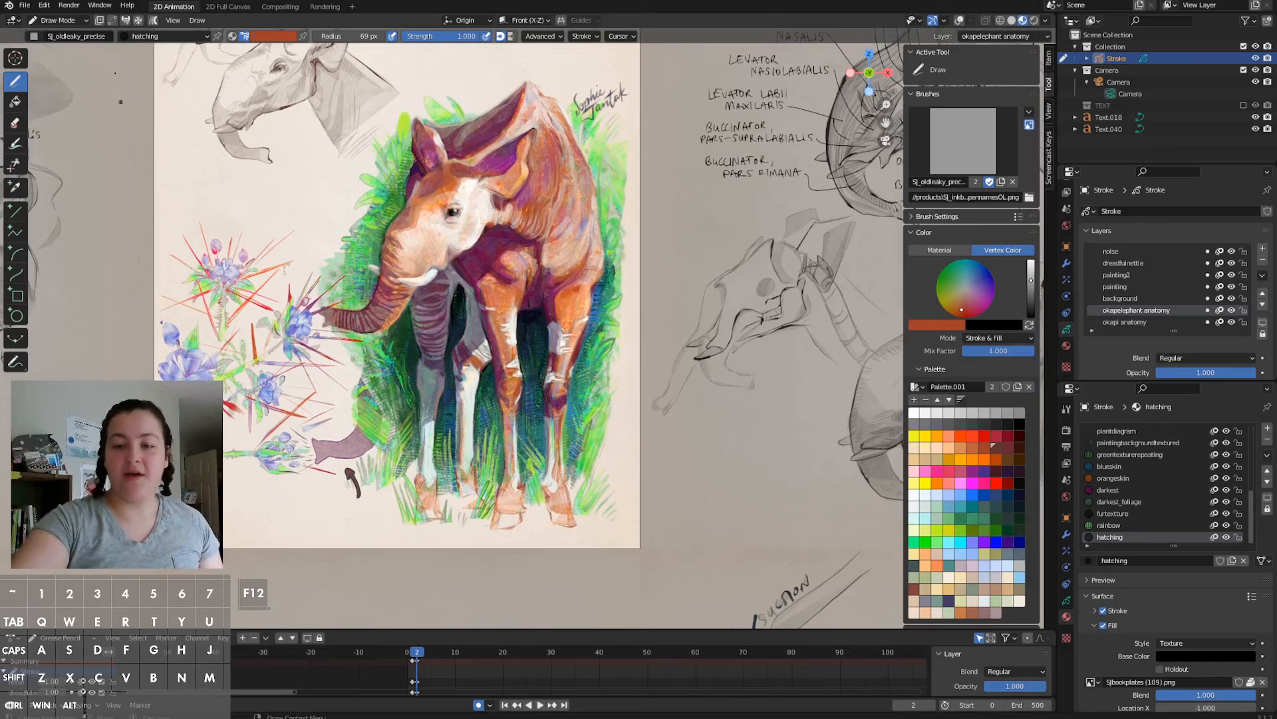
Step: Choose the Solid Stroke material and resize the brush radius for large glaze strokes
{"action": "left_click", "coordinate": [170, 36]}
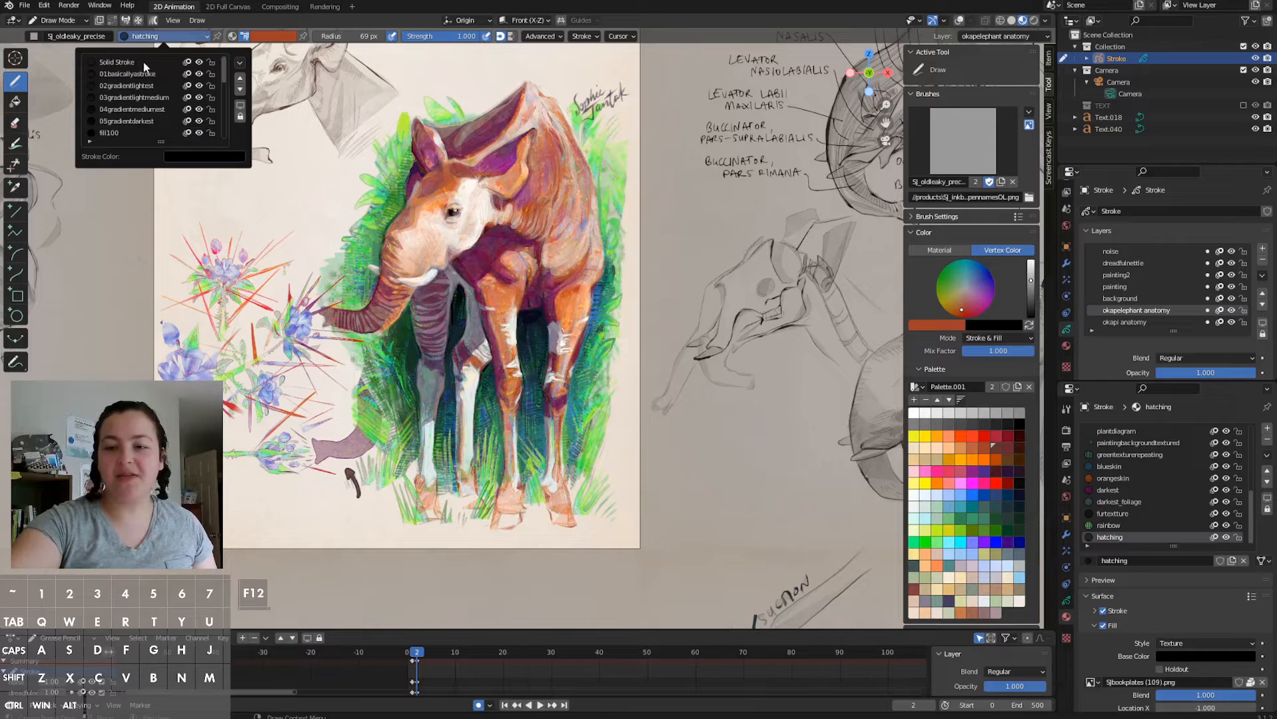
{"action": "left_click", "coordinate": [117, 61]}
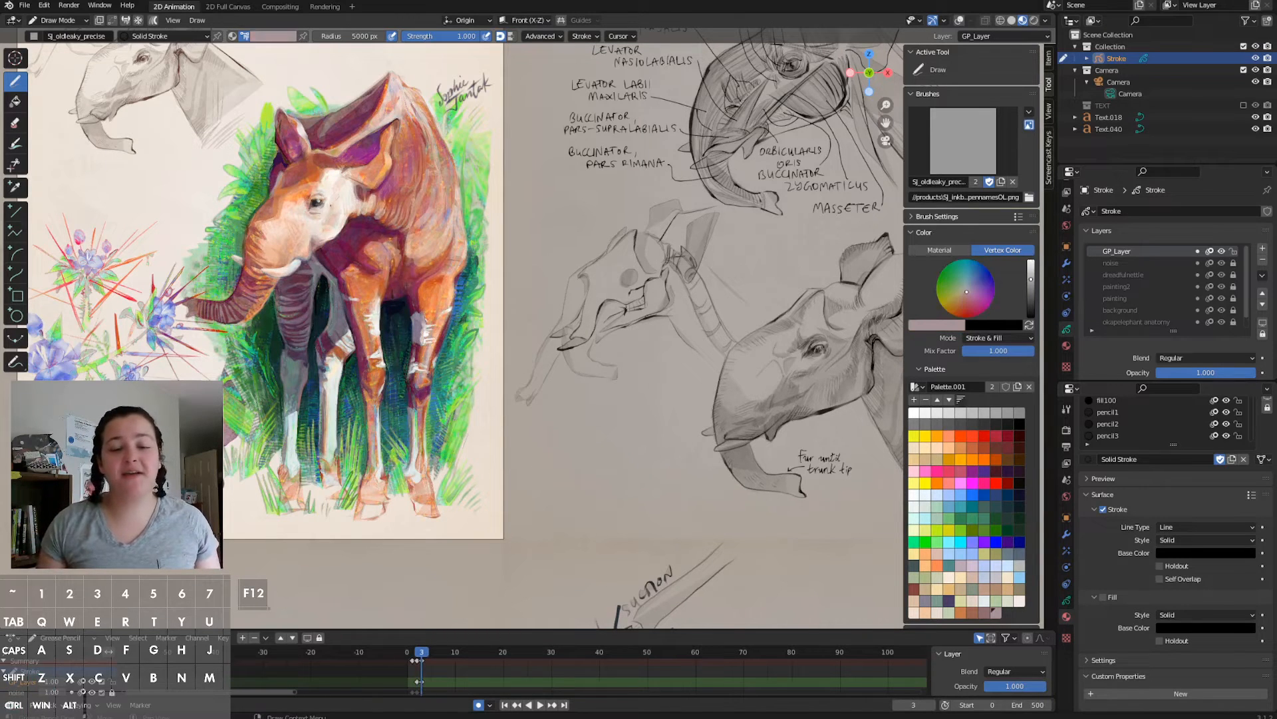
{"action": "key", "text": "F"}
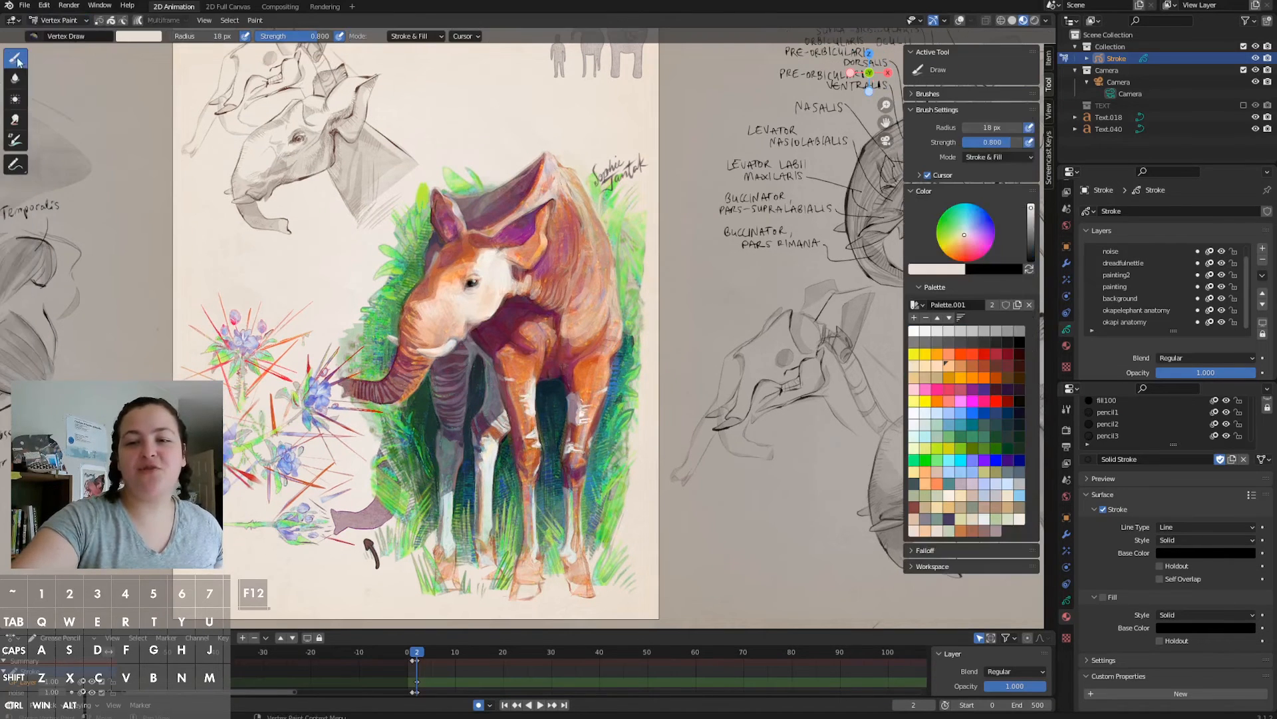
{"action": "mouse_move", "coordinate": [13, 57]}
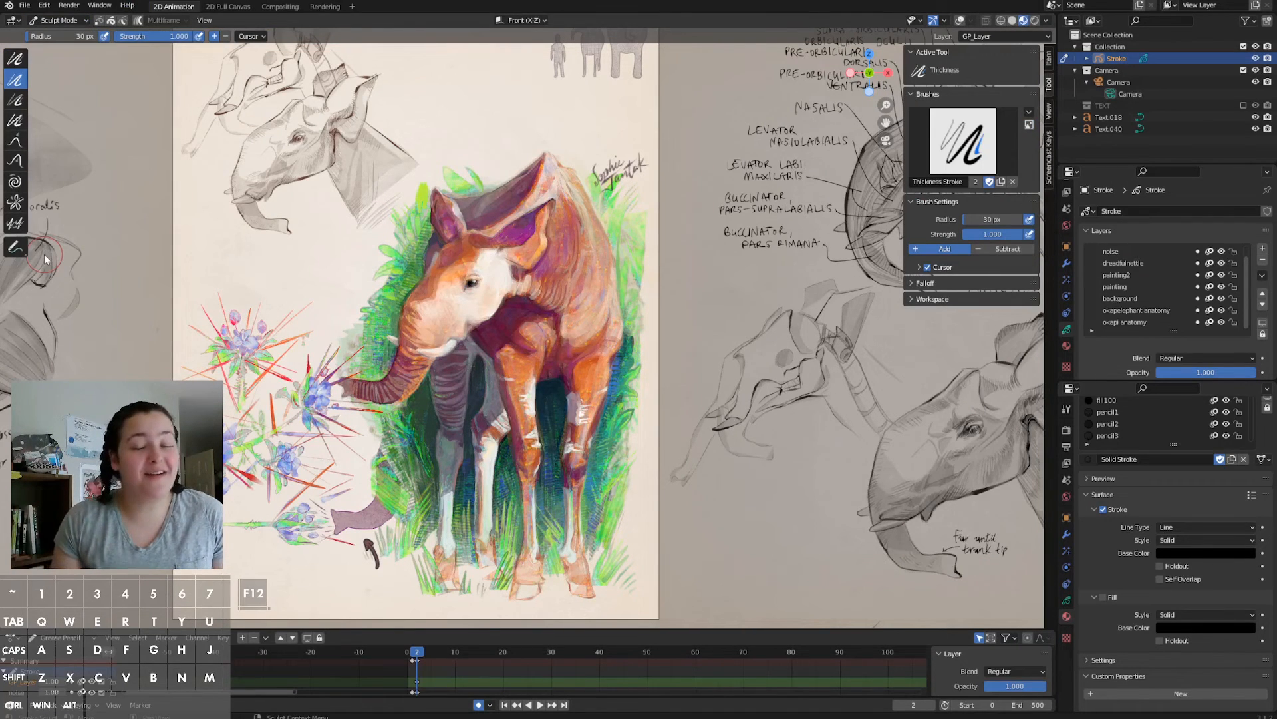
Step: Select the Strength sculpt tool at full strength for the okapi painting
{"action": "left_click", "coordinate": [15, 100]}
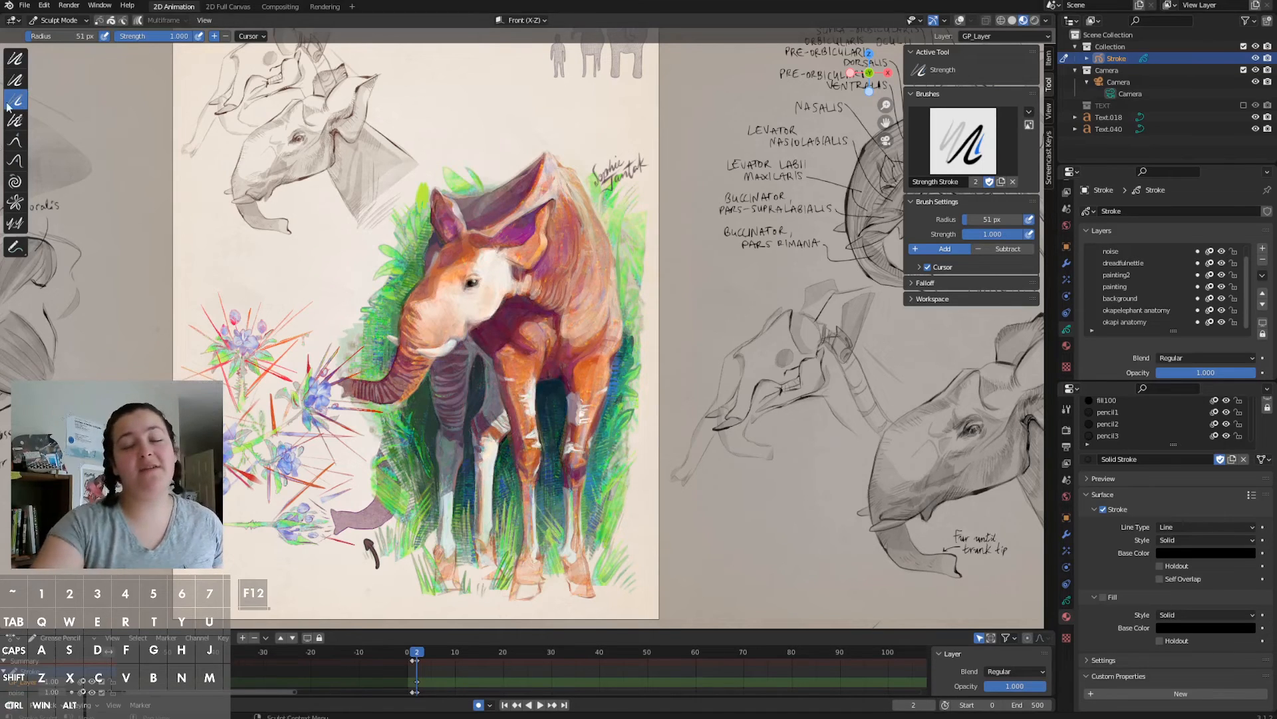
{"action": "mouse_move", "coordinate": [10, 103]}
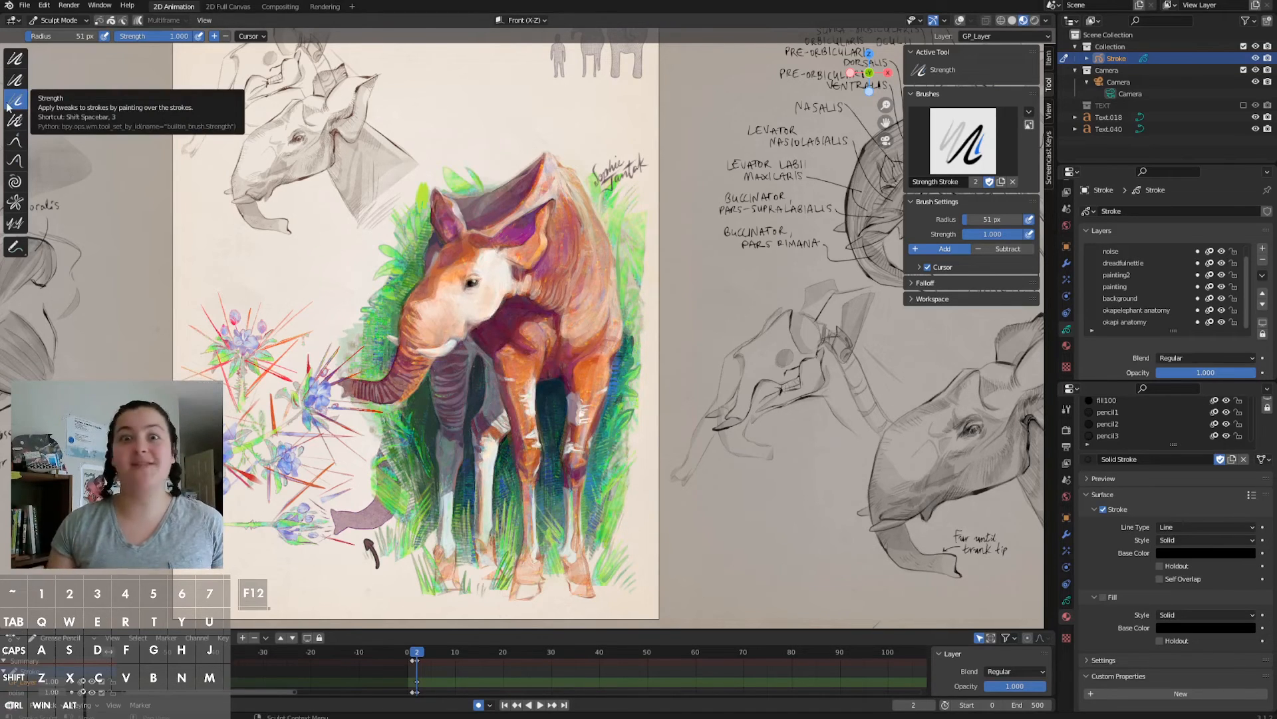